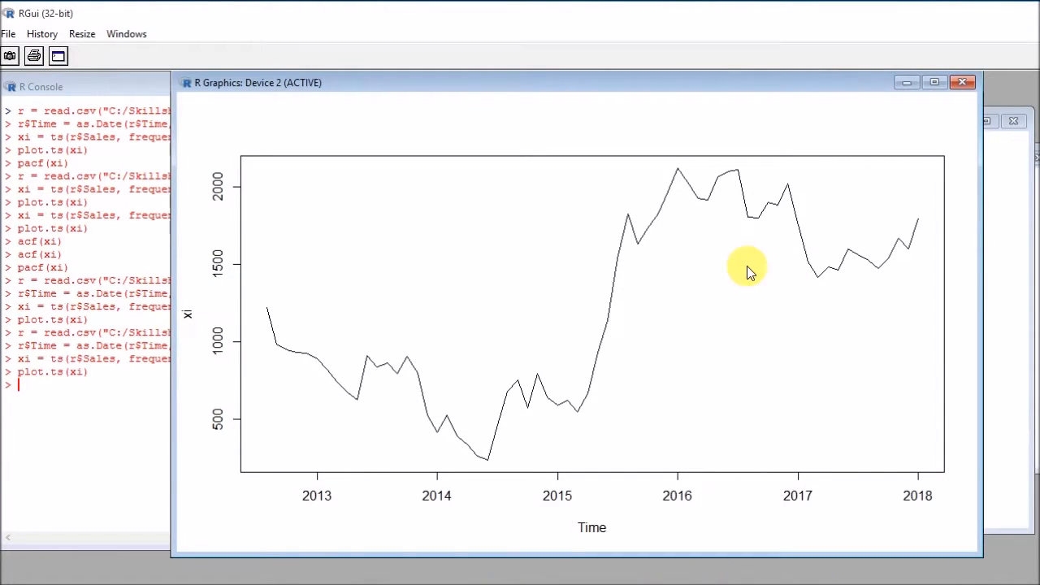
mouse_move(387, 439)
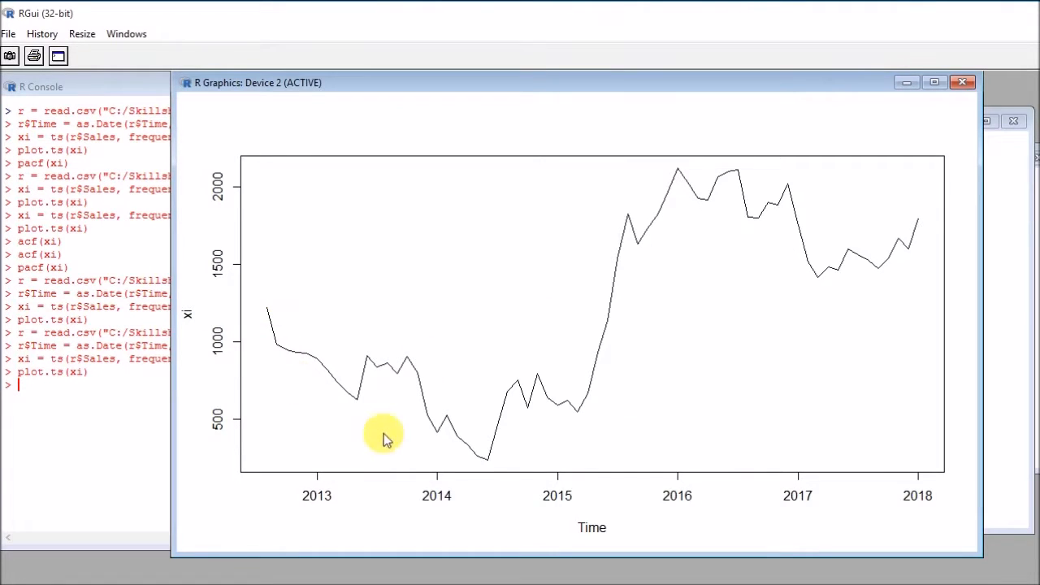
mouse_move(292, 293)
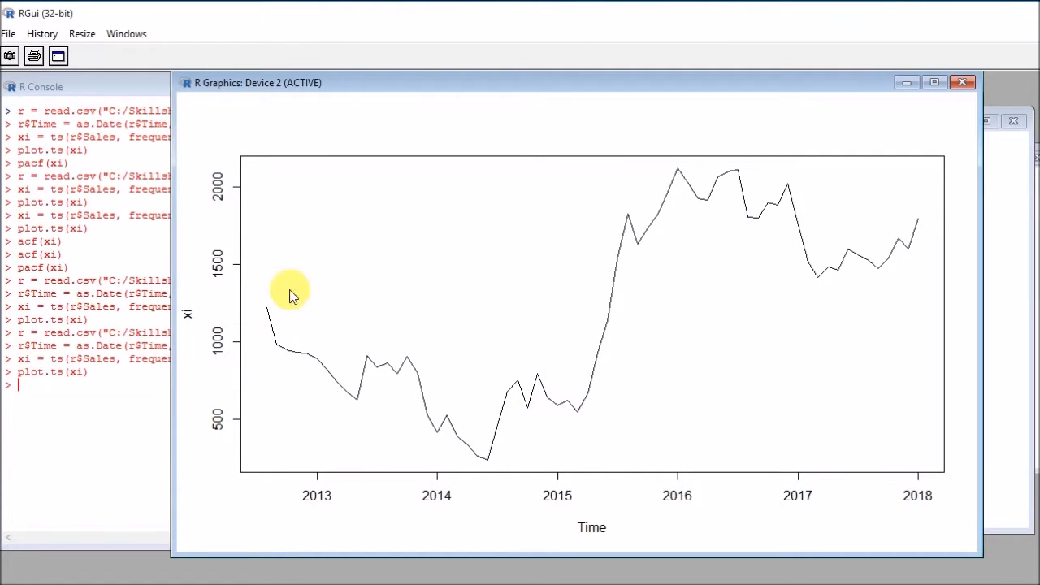
mouse_move(577, 410)
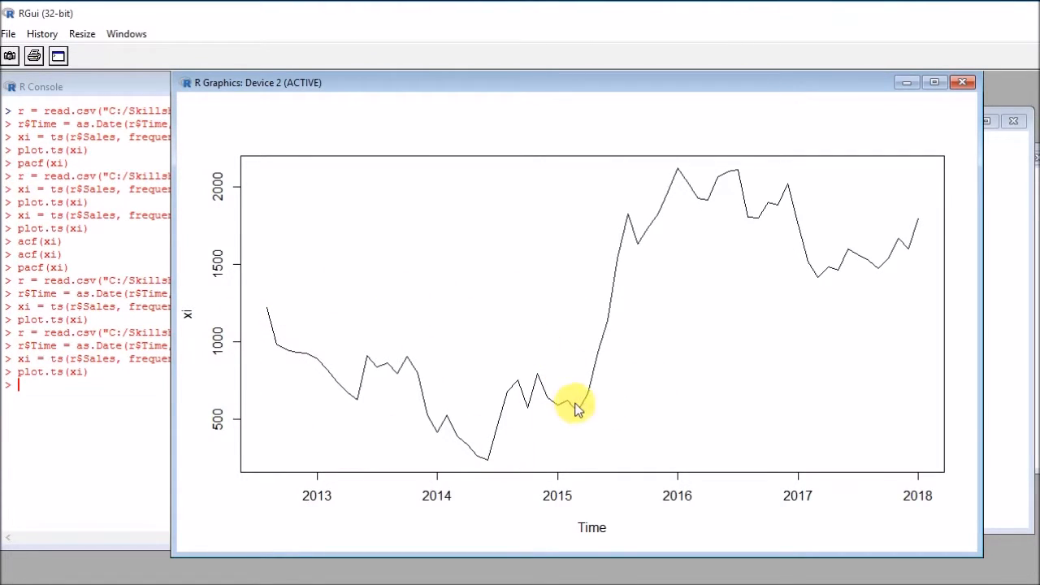
mouse_move(653, 231)
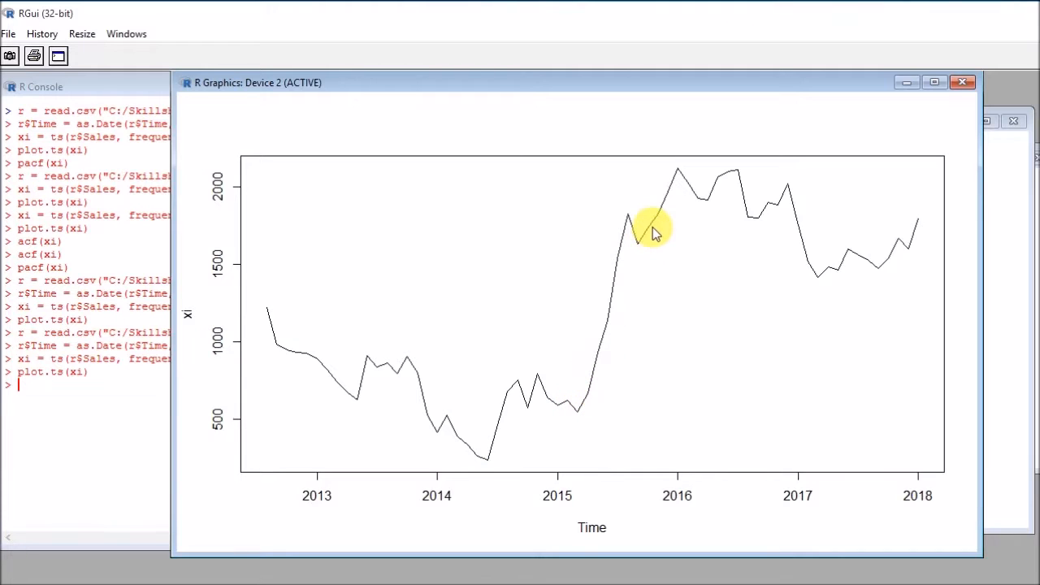
mouse_move(813, 247)
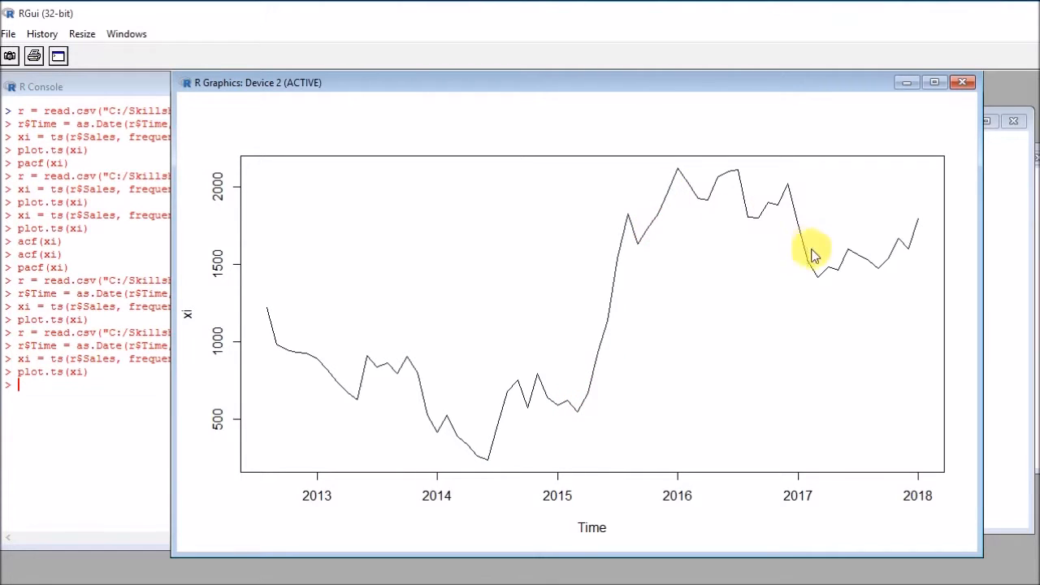
mouse_move(917, 234)
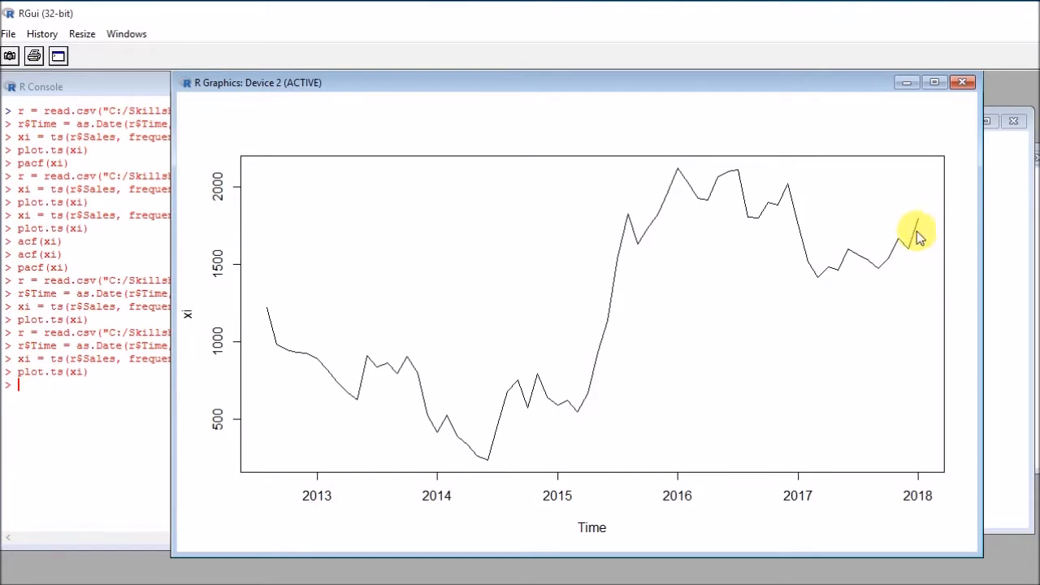
mouse_move(600, 280)
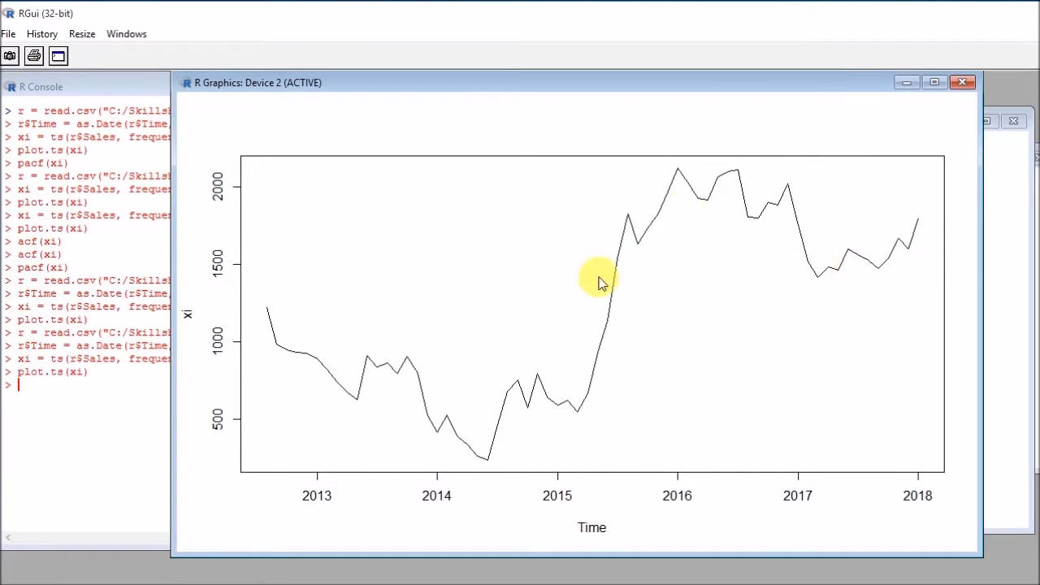
mouse_move(632, 247)
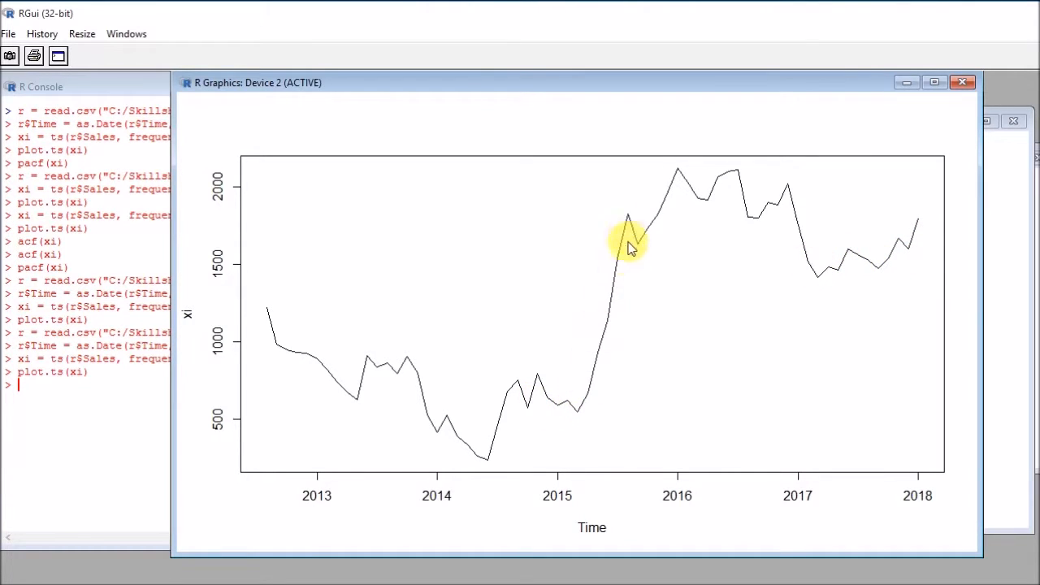
mouse_move(630, 247)
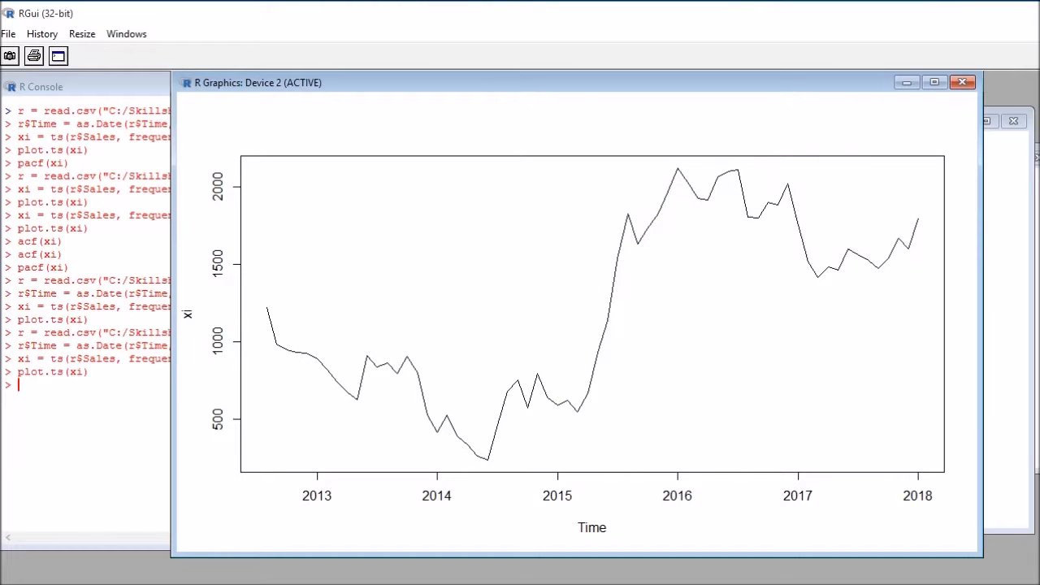
mouse_move(921, 387)
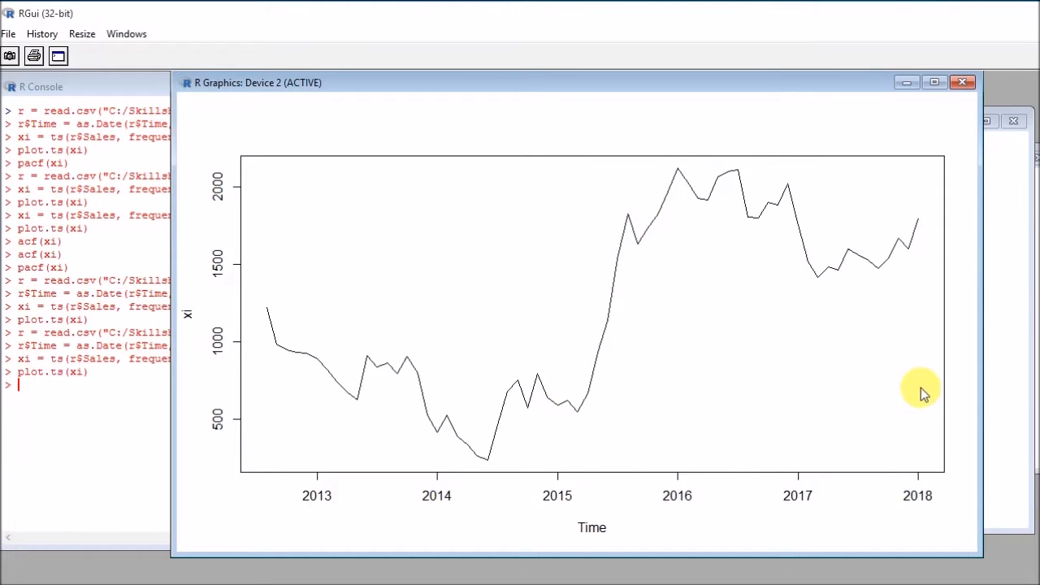
mouse_move(377, 453)
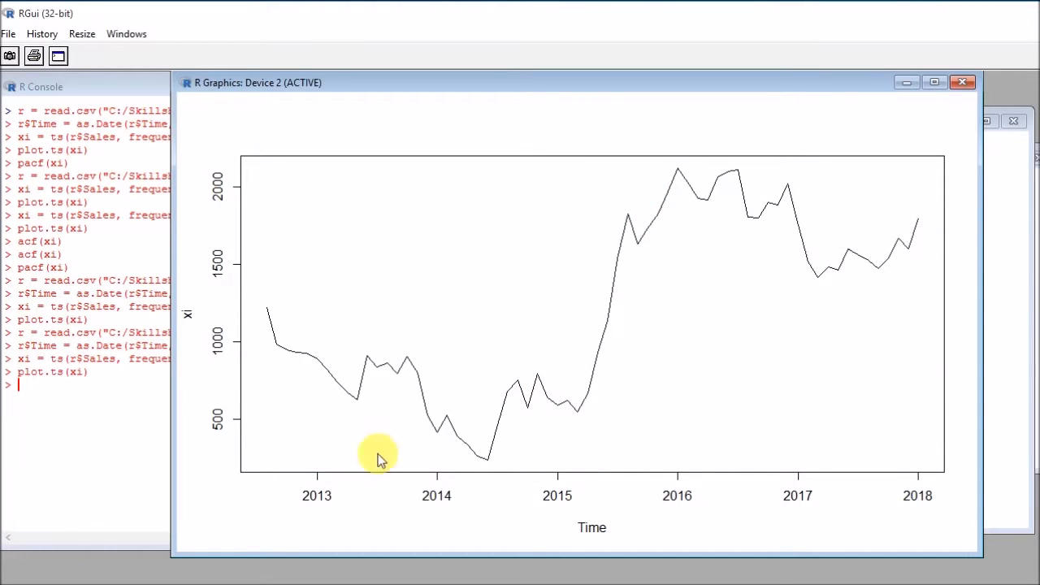
mouse_move(556, 475)
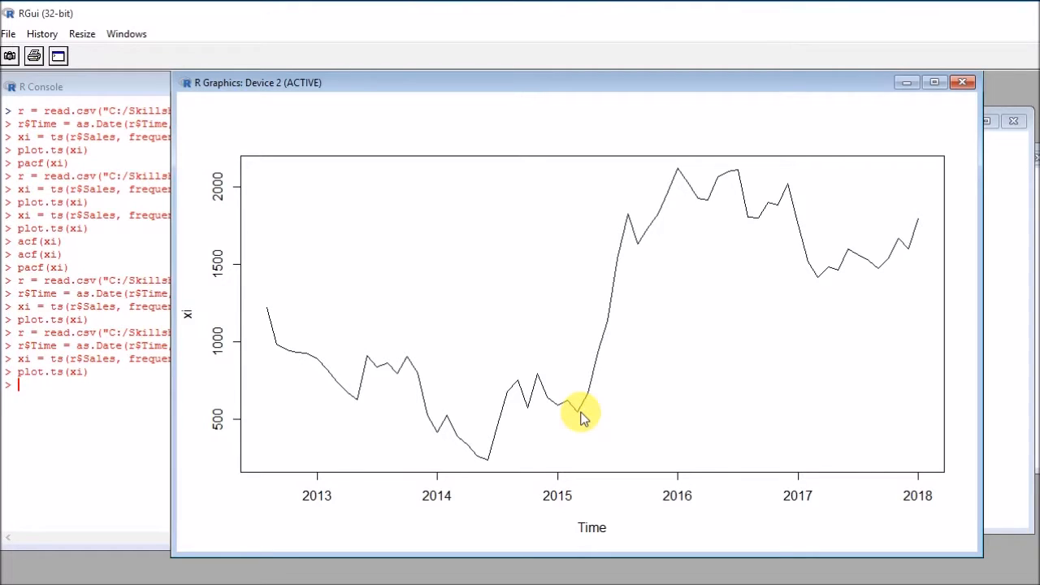
mouse_move(610, 455)
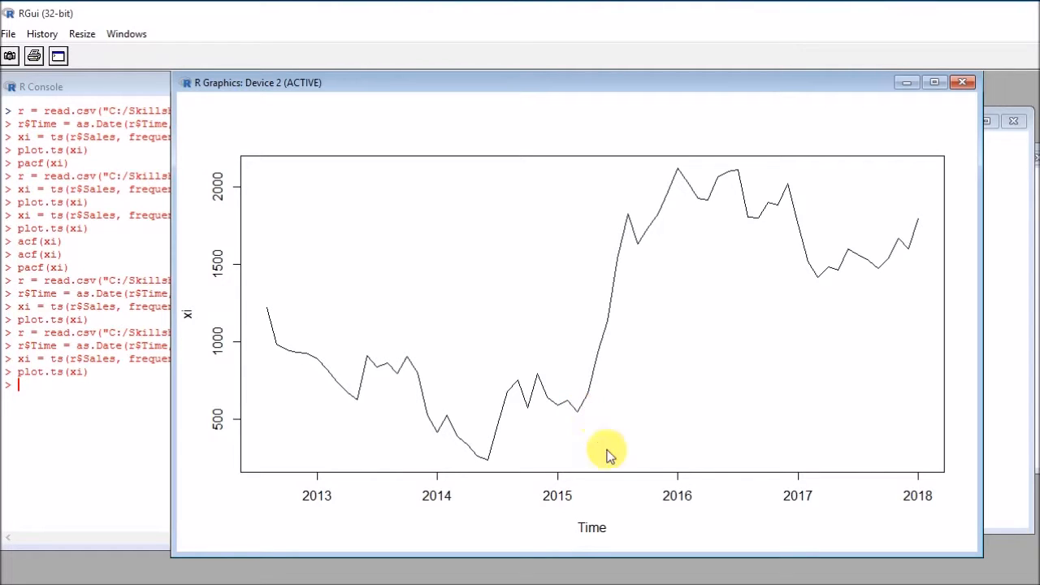
mouse_move(284, 350)
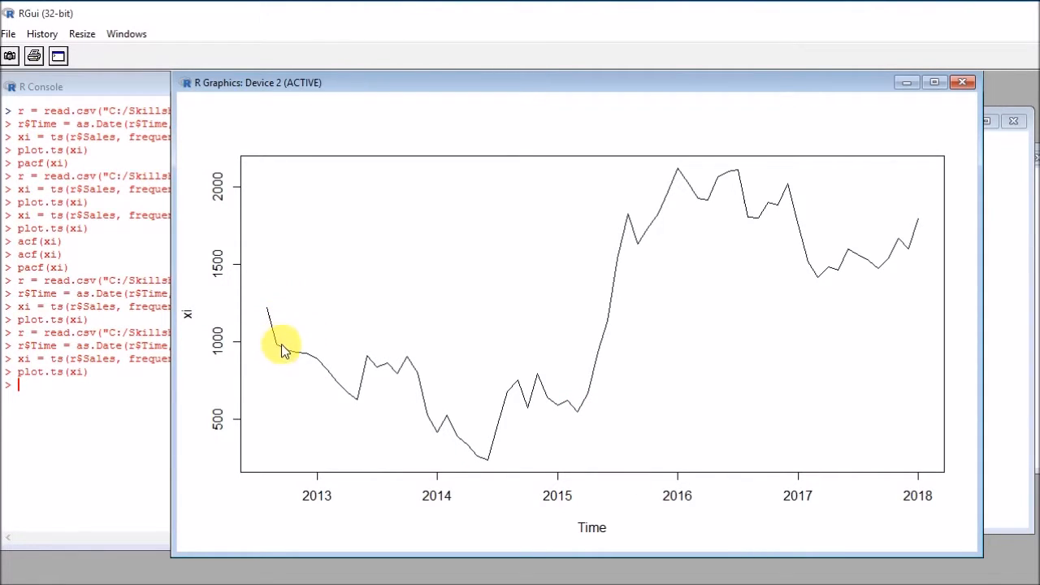
mouse_move(348, 405)
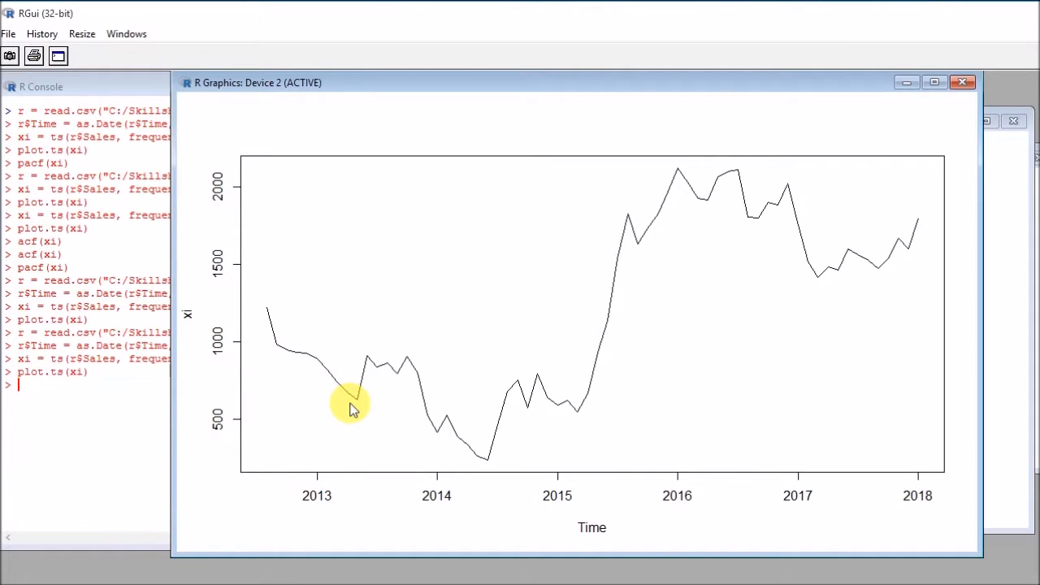
mouse_move(268, 316)
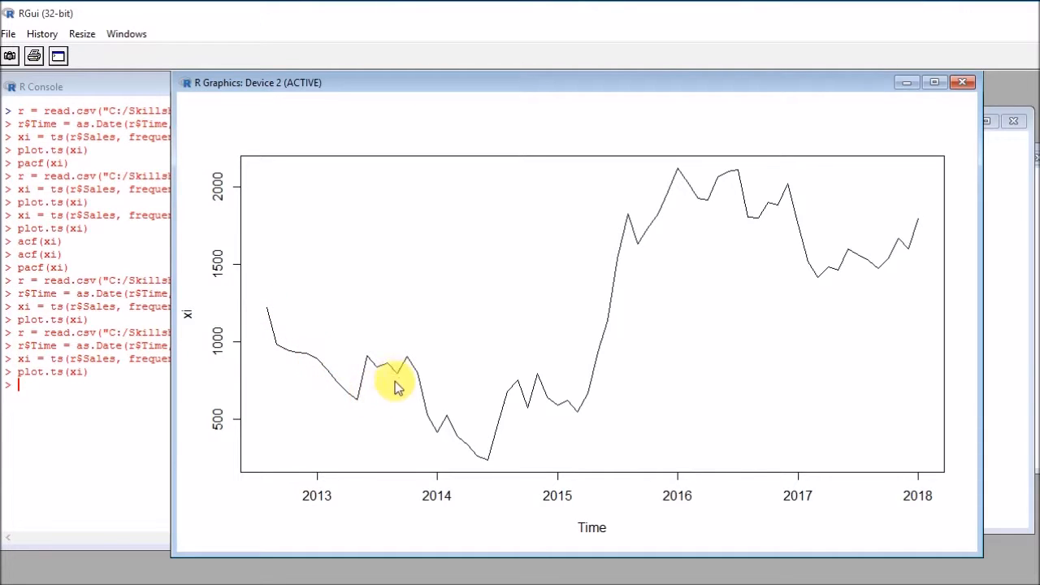
mouse_move(545, 395)
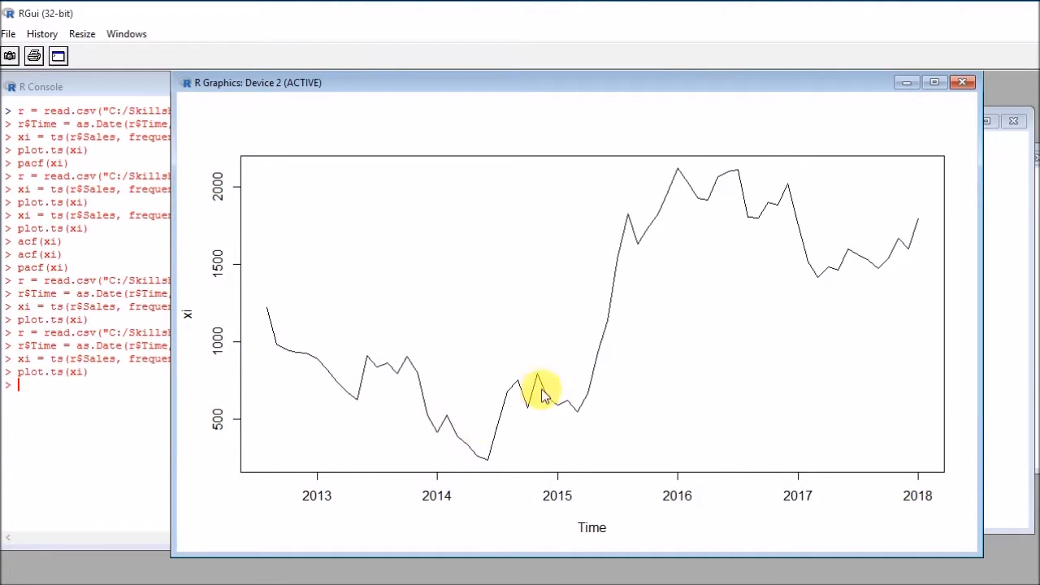
mouse_move(686, 178)
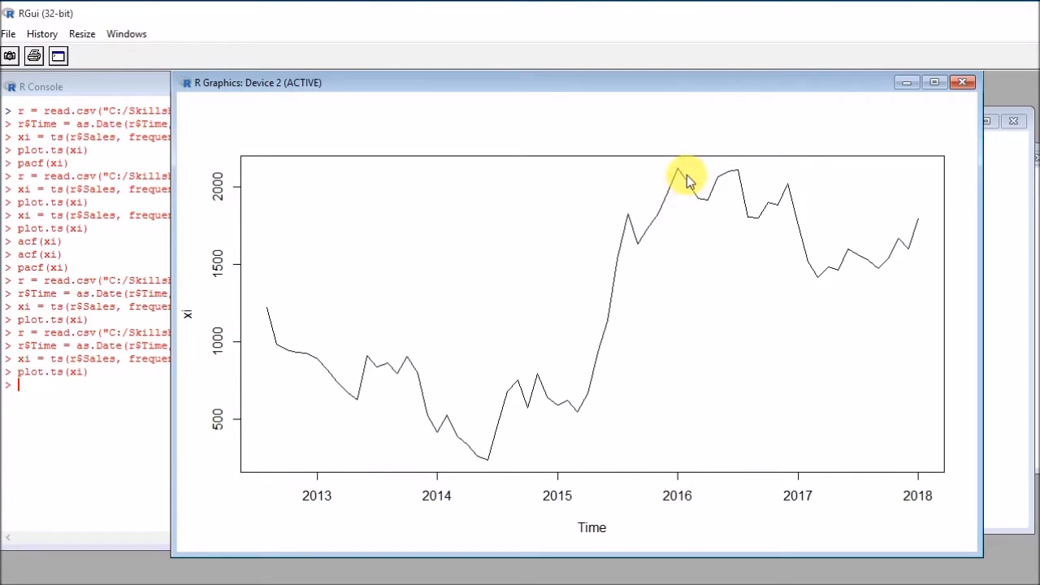
mouse_move(410, 410)
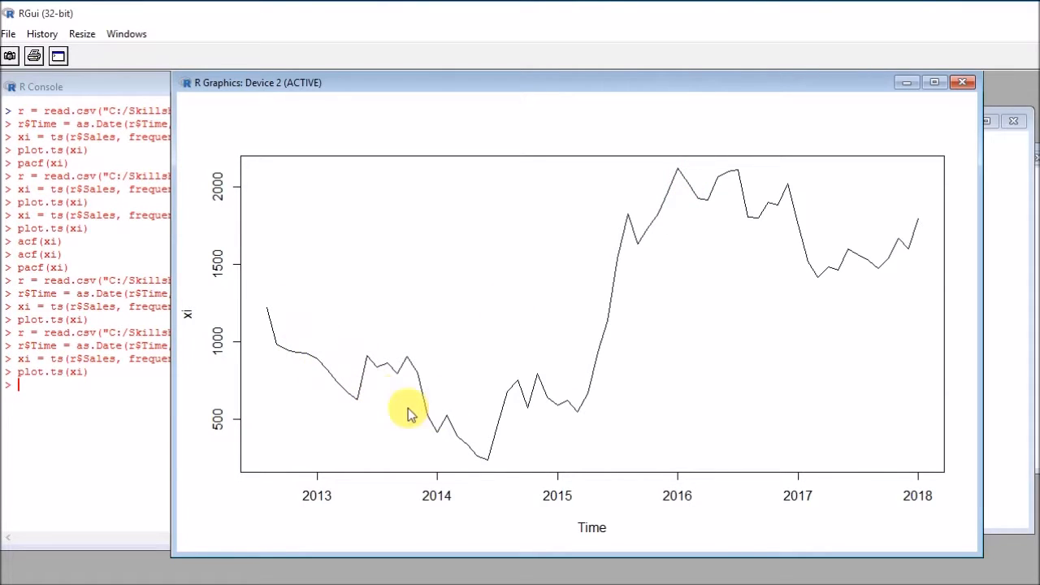
mouse_move(296, 350)
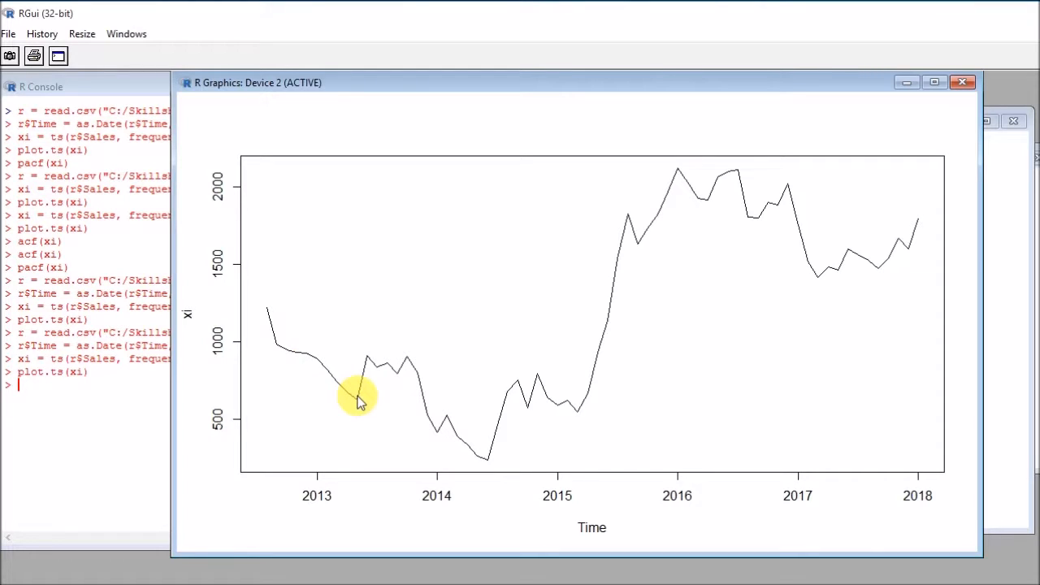
mouse_move(329, 377)
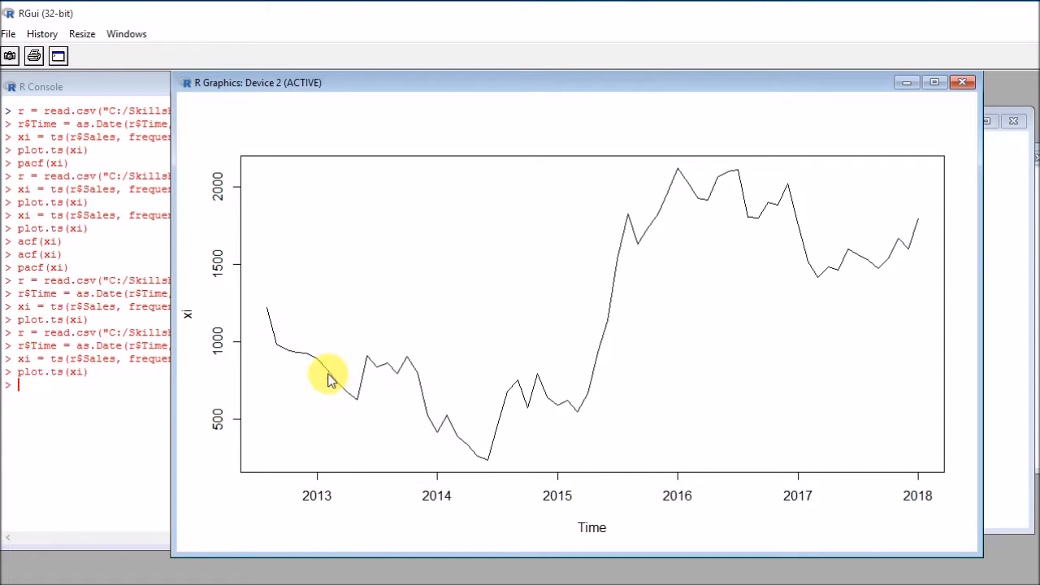
mouse_move(274, 345)
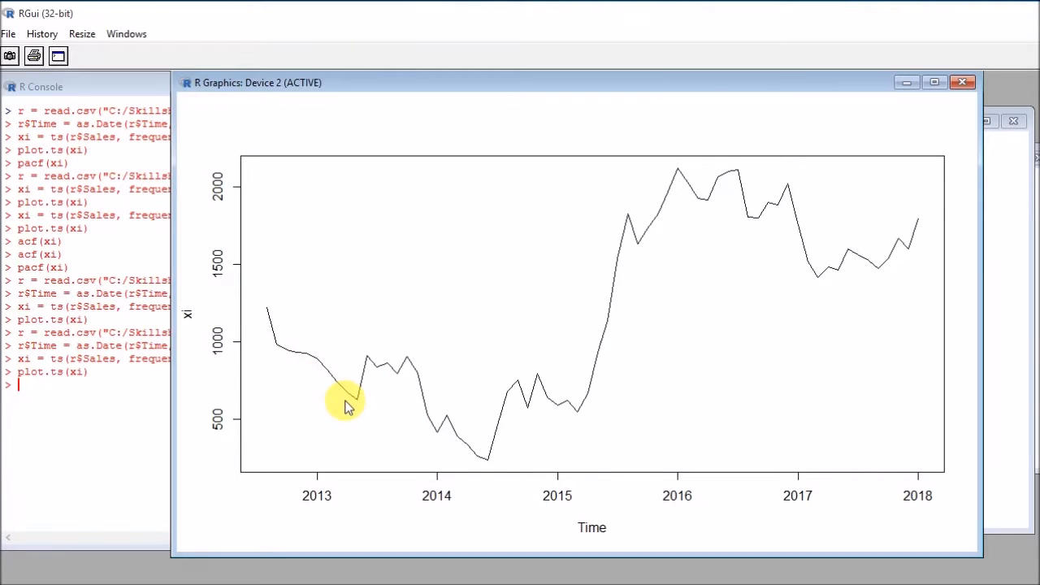
mouse_move(312, 361)
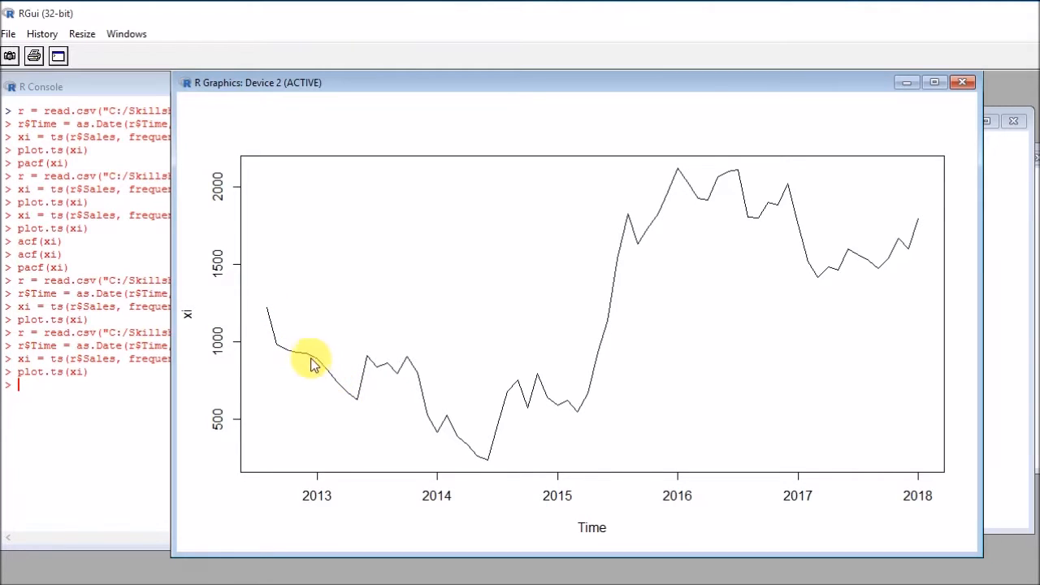
mouse_move(358, 404)
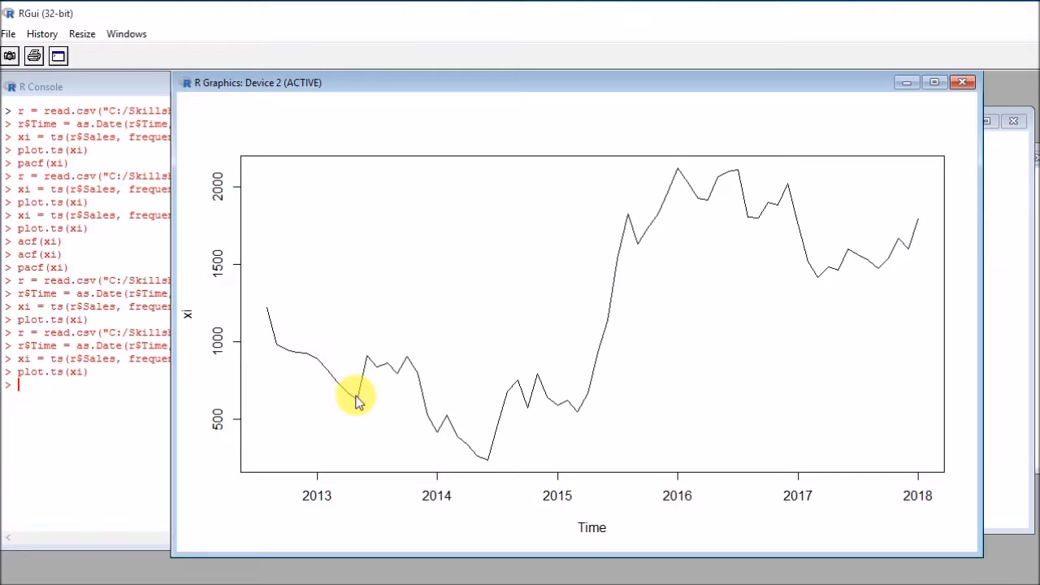
mouse_move(510, 377)
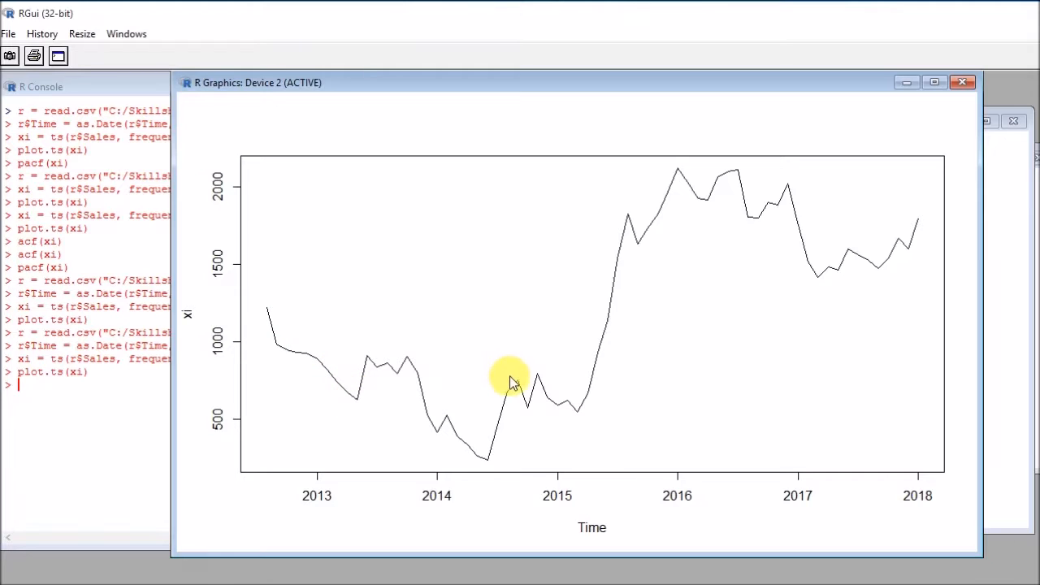
mouse_move(517, 378)
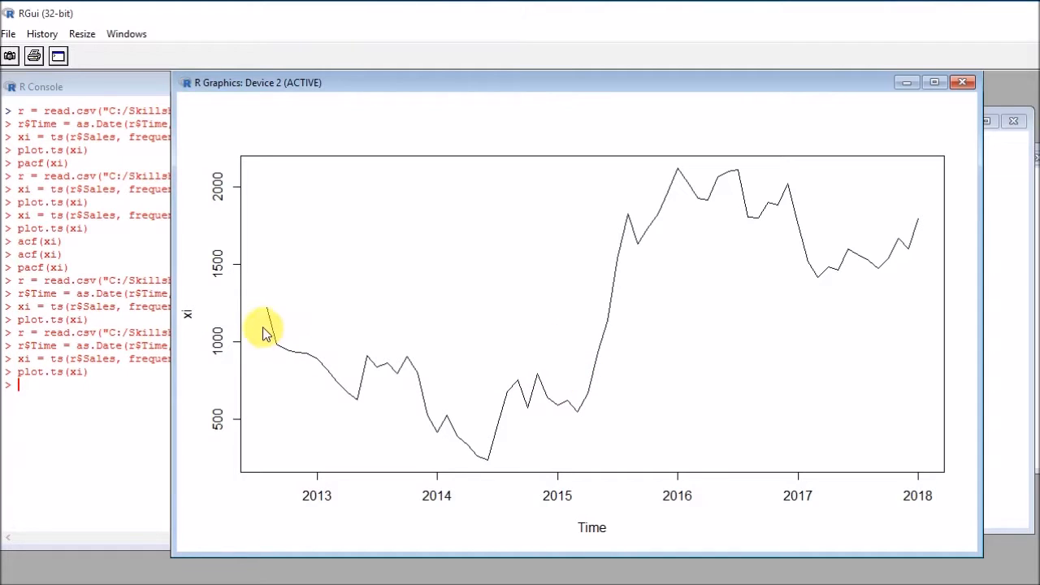
mouse_move(372, 377)
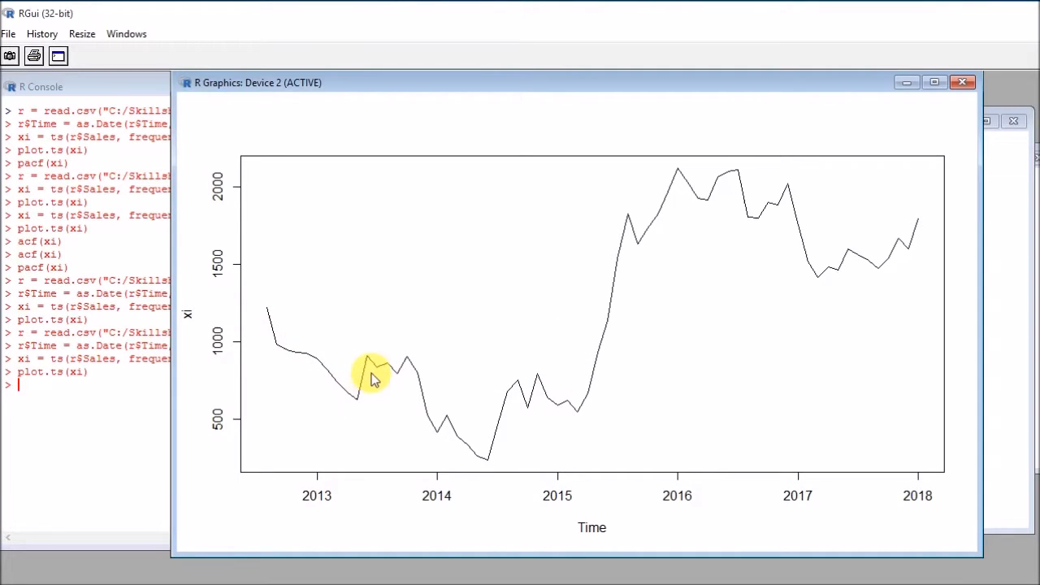
mouse_move(442, 422)
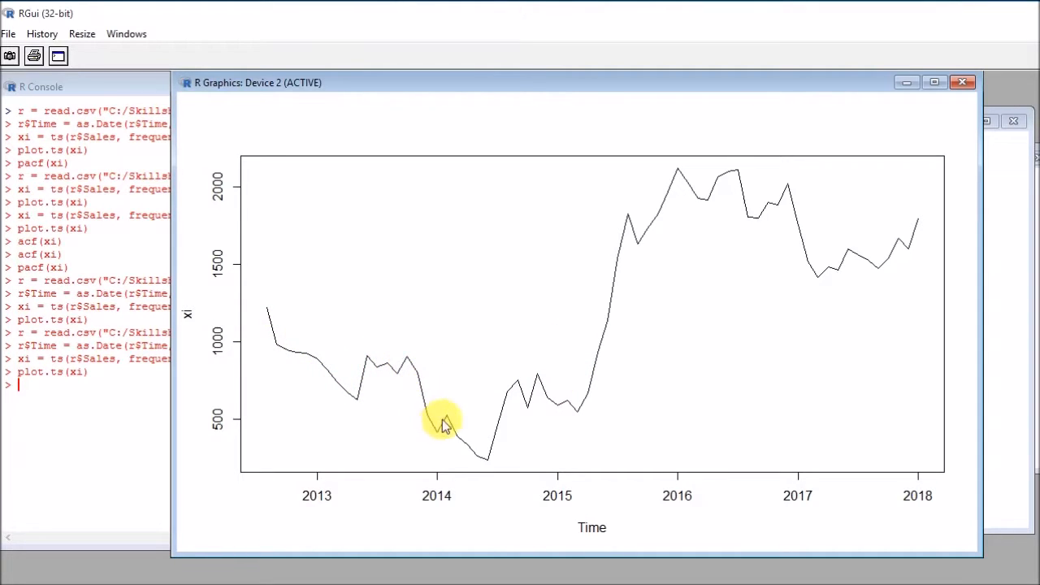
mouse_move(569, 410)
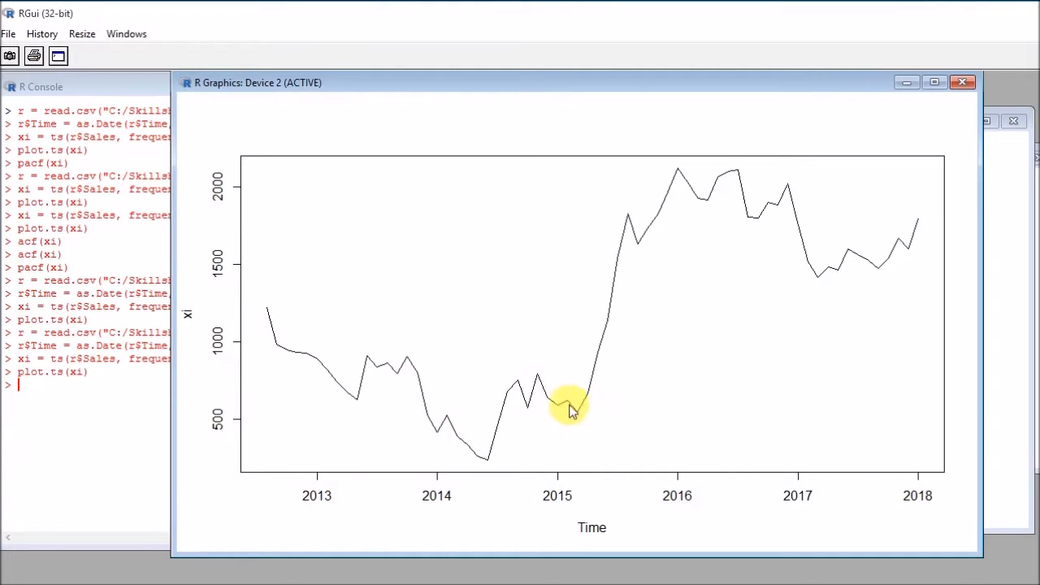
mouse_move(631, 227)
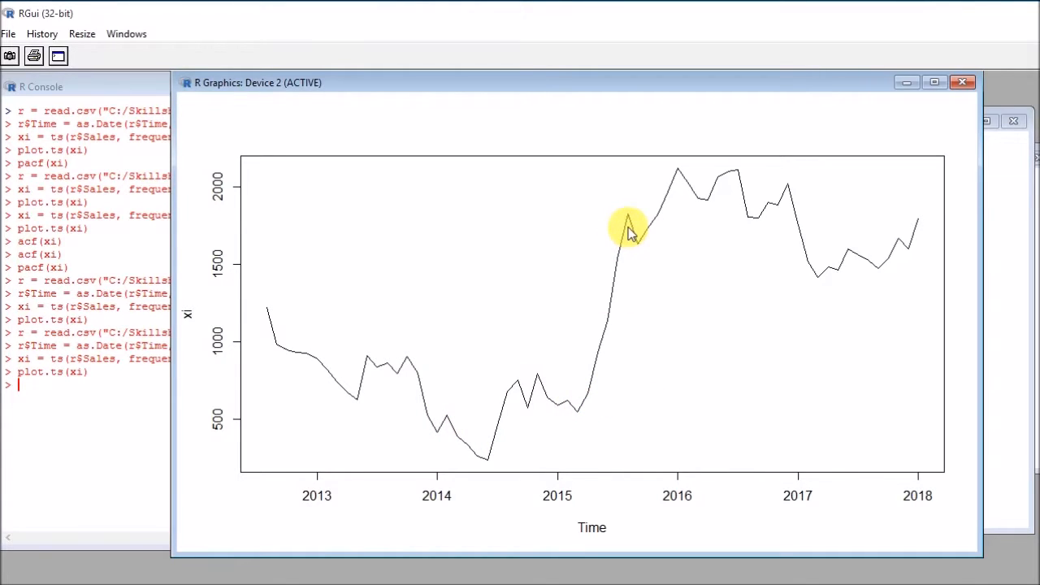
mouse_move(1012, 244)
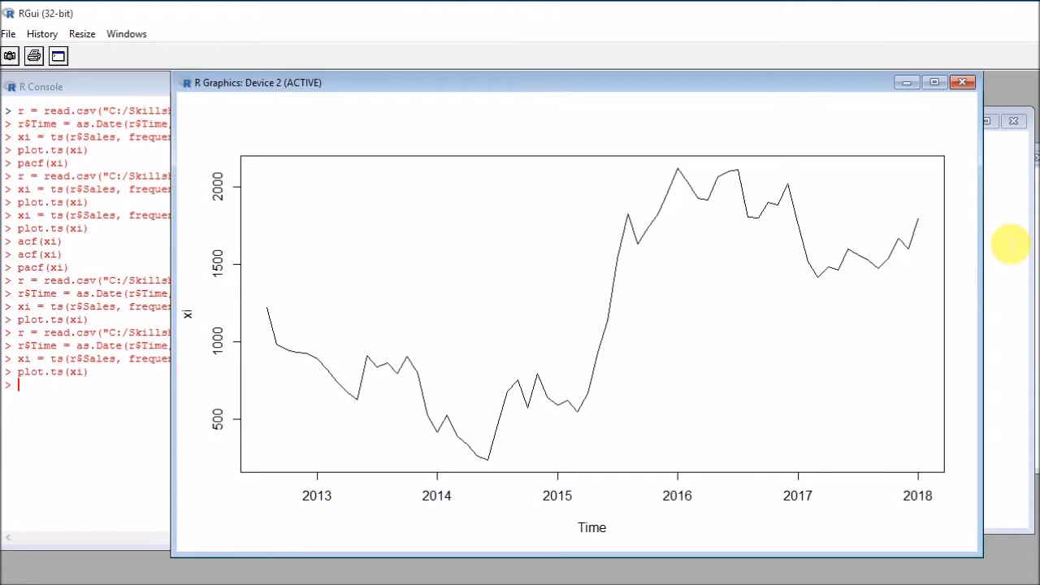
Run acf(xi) and view the slowly decaying ACF plot of xi
left_click(618, 277)
type("acf(xi)")
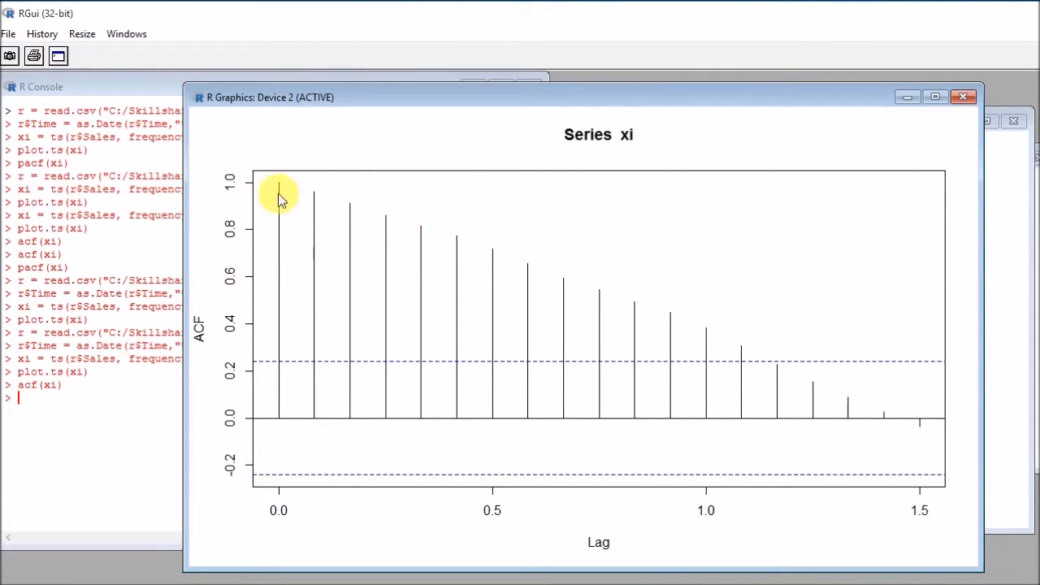
mouse_move(325, 203)
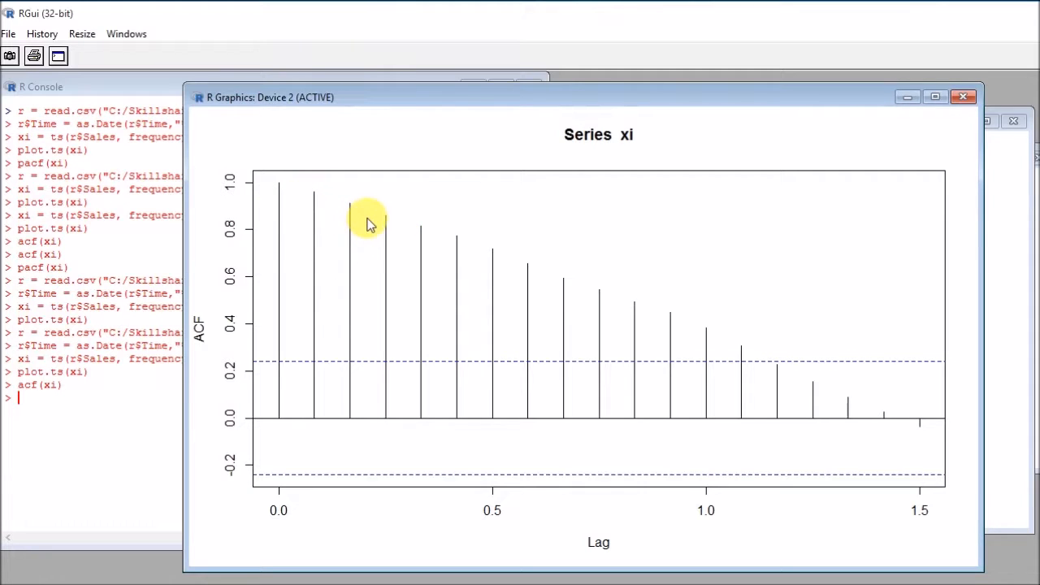
mouse_move(329, 211)
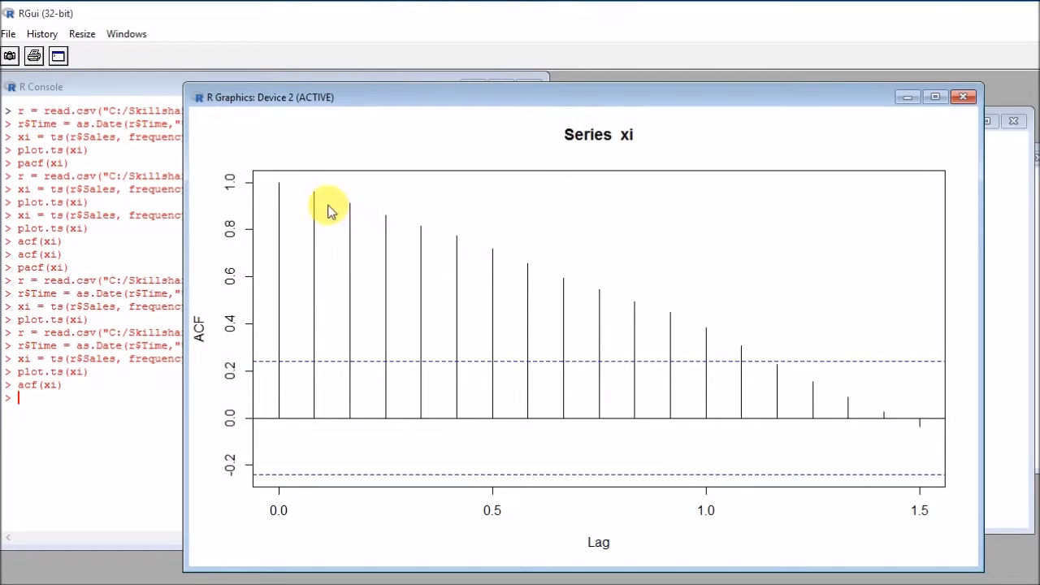
mouse_move(318, 273)
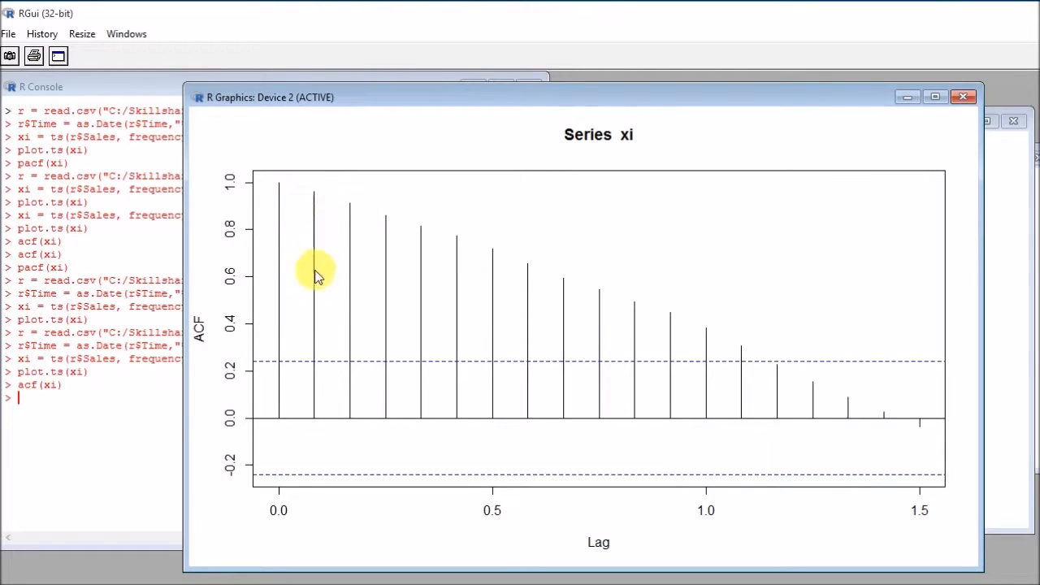
mouse_move(343, 329)
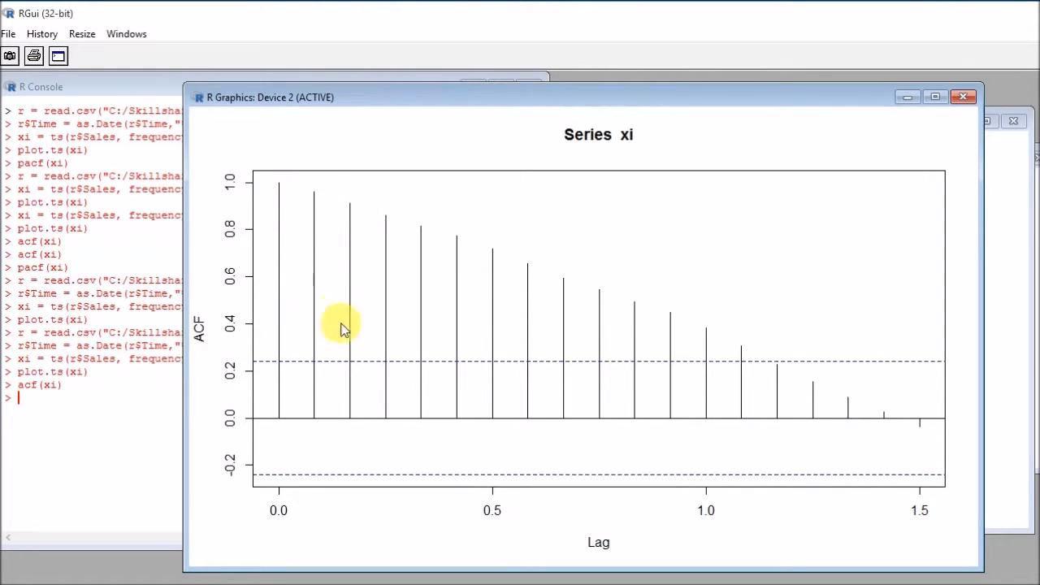
mouse_move(618, 416)
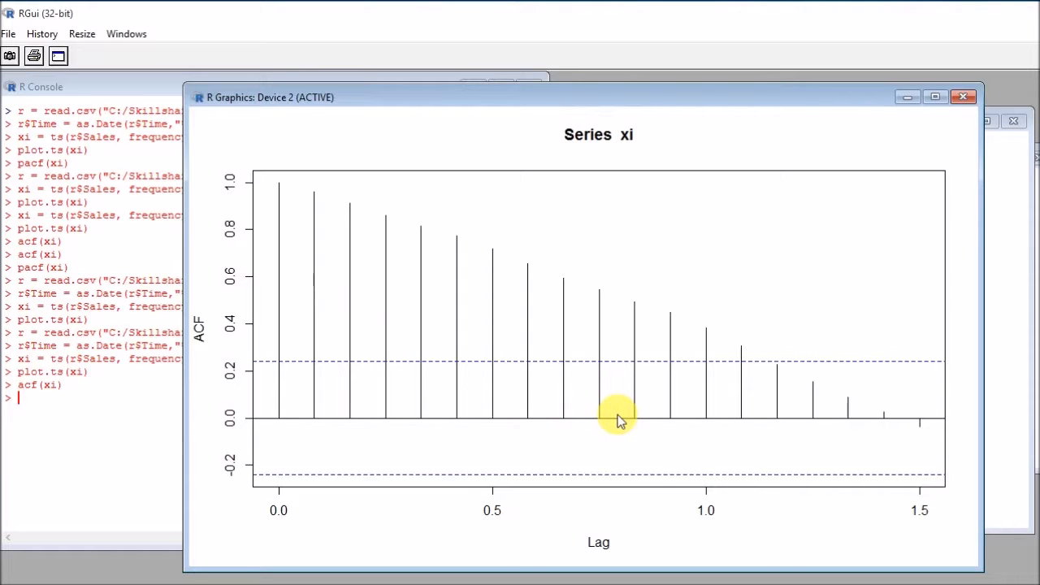
mouse_move(813, 398)
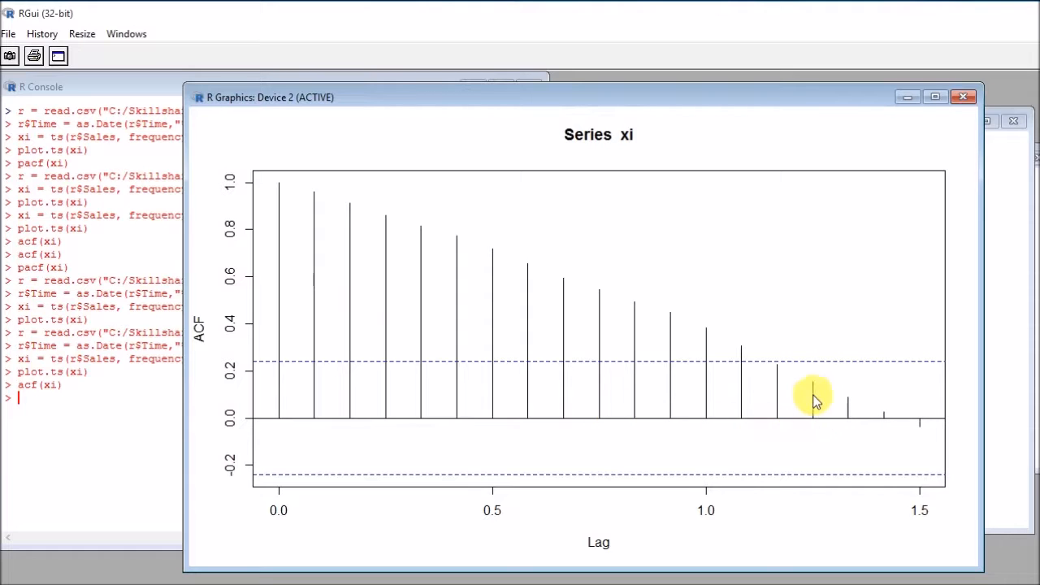
mouse_move(686, 349)
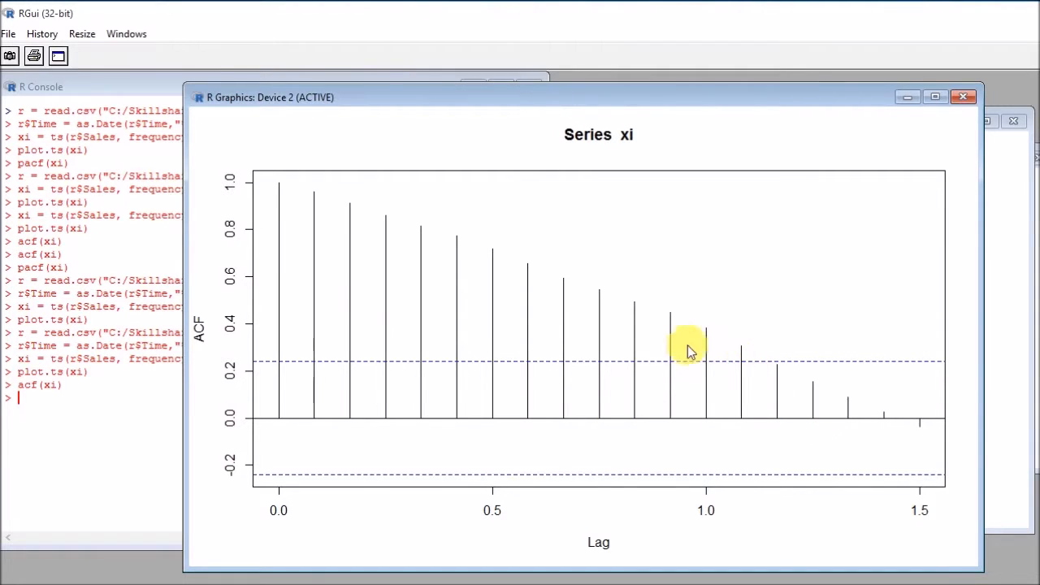
mouse_move(351, 341)
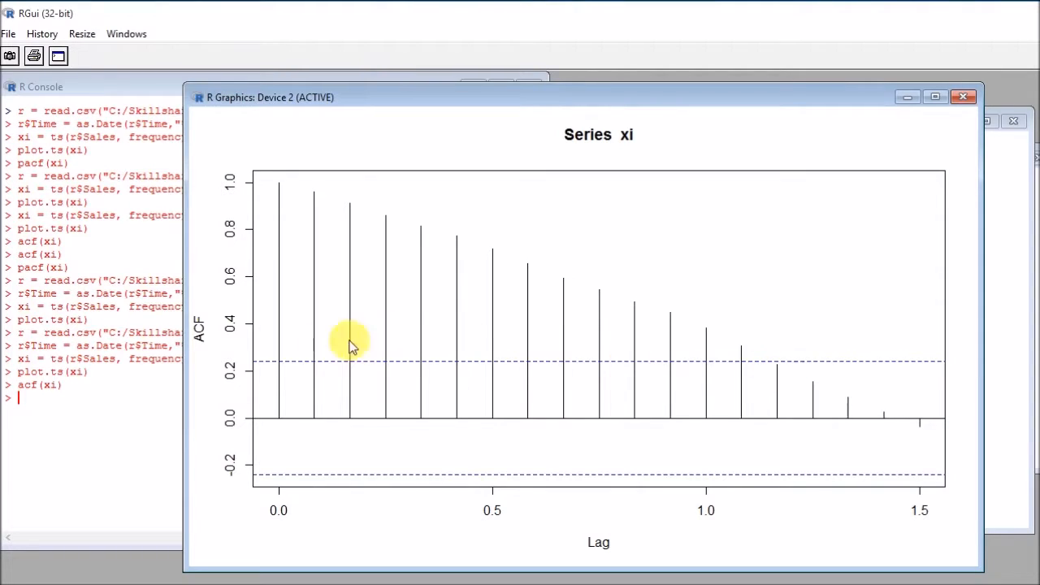
mouse_move(236, 426)
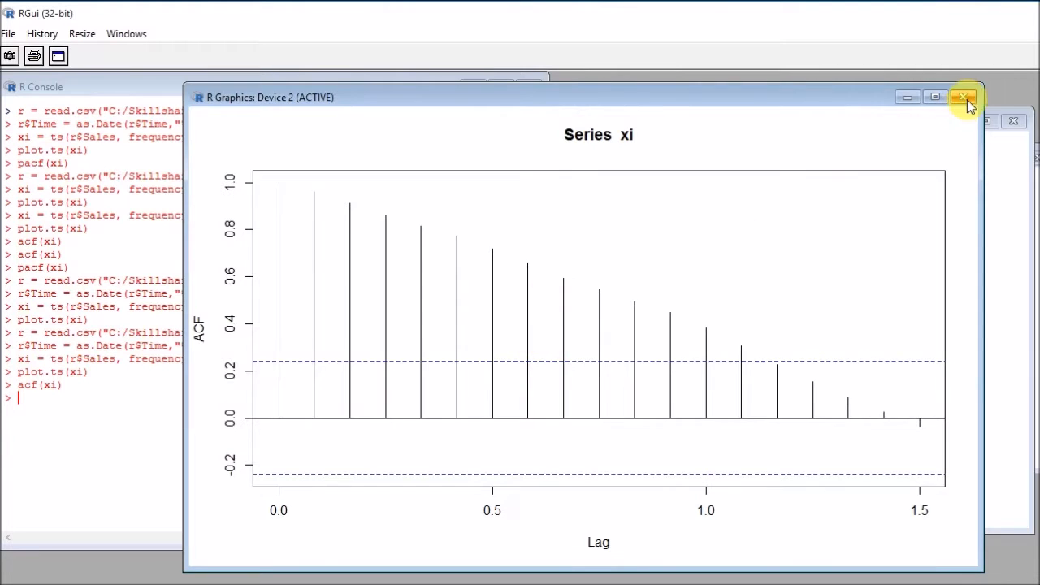
Close the ACF window, then run pacf(xi) to view its single large first-lag spike
left_click(963, 97)
type("pacf(xi)")
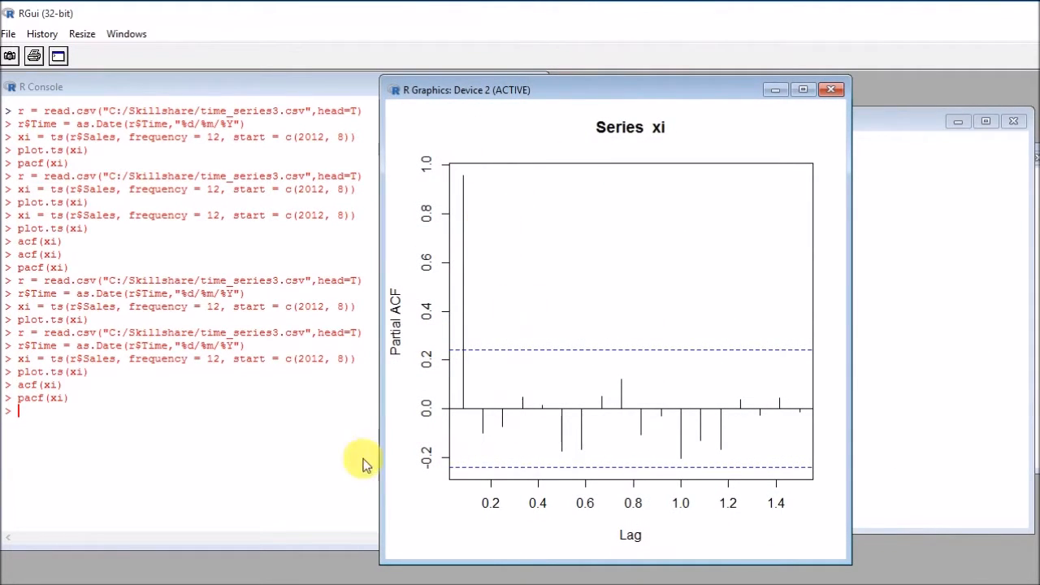
mouse_move(430, 221)
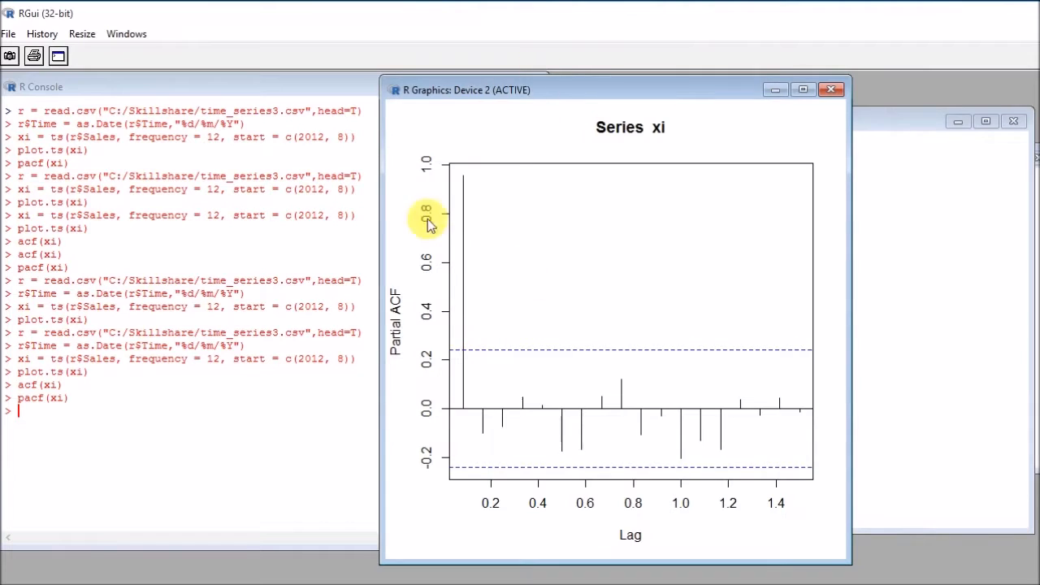
mouse_move(468, 214)
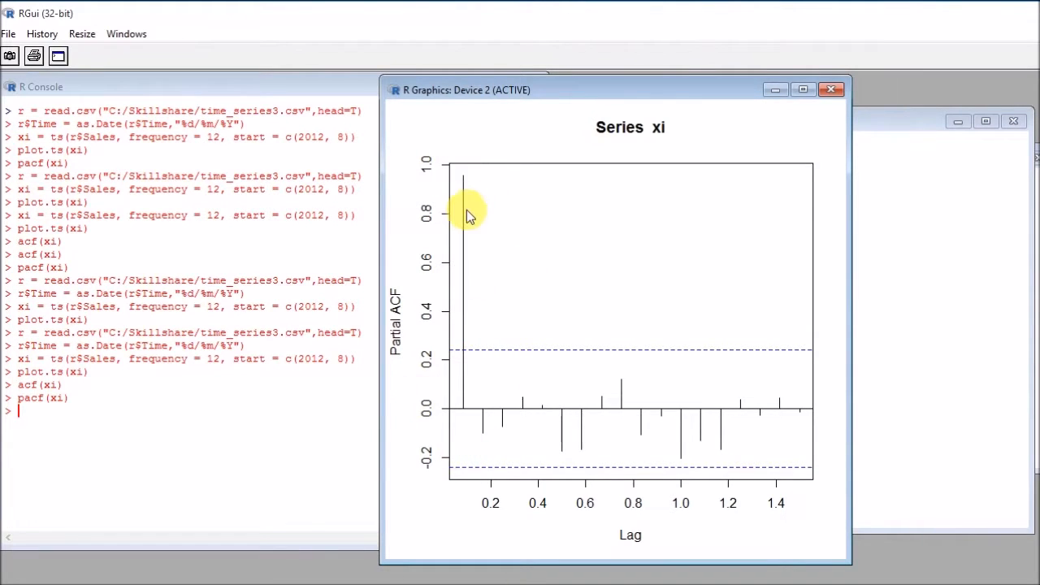
mouse_move(468, 182)
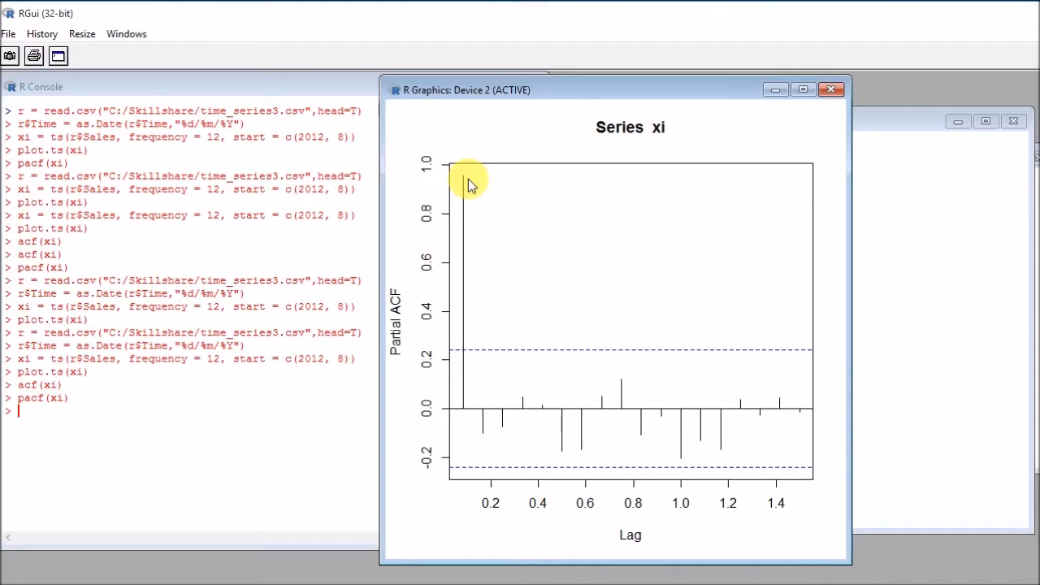
mouse_move(457, 172)
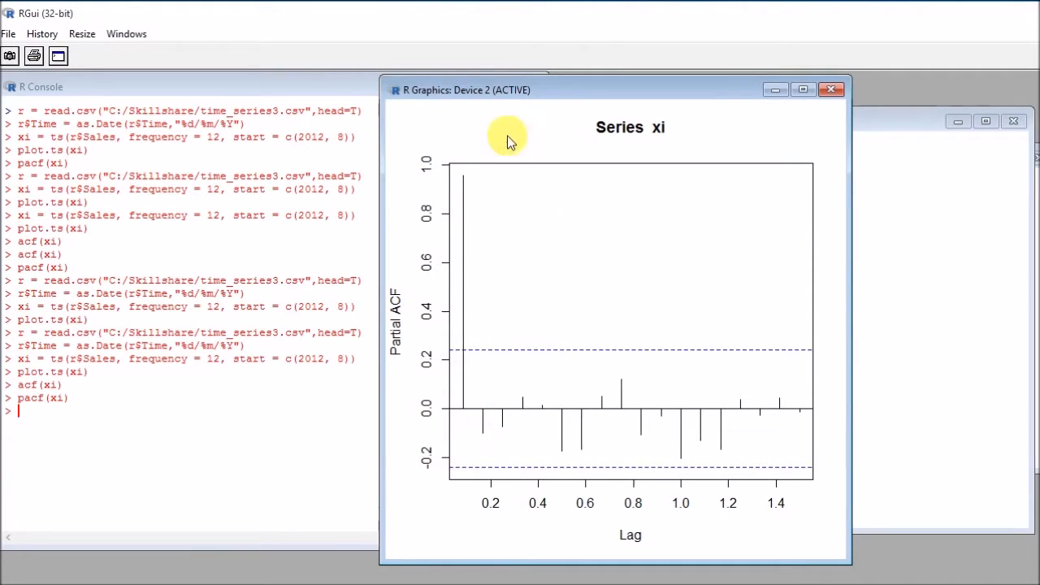
mouse_move(463, 192)
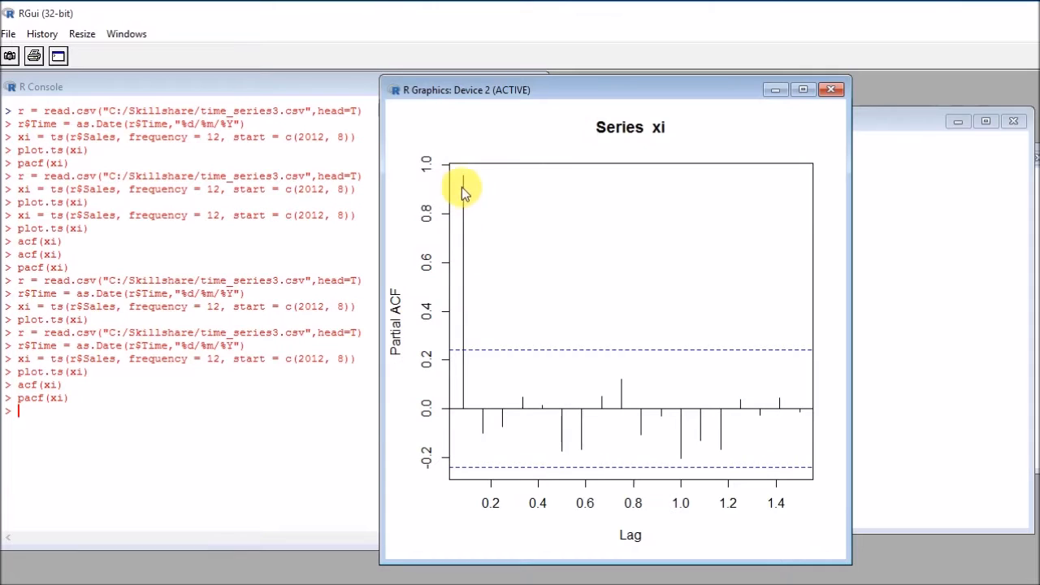
mouse_move(465, 186)
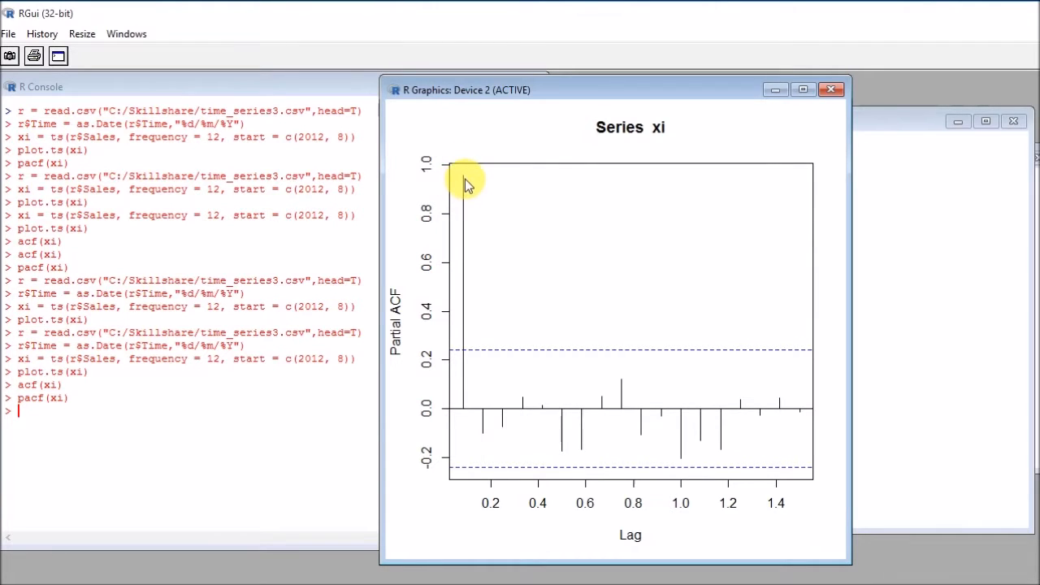